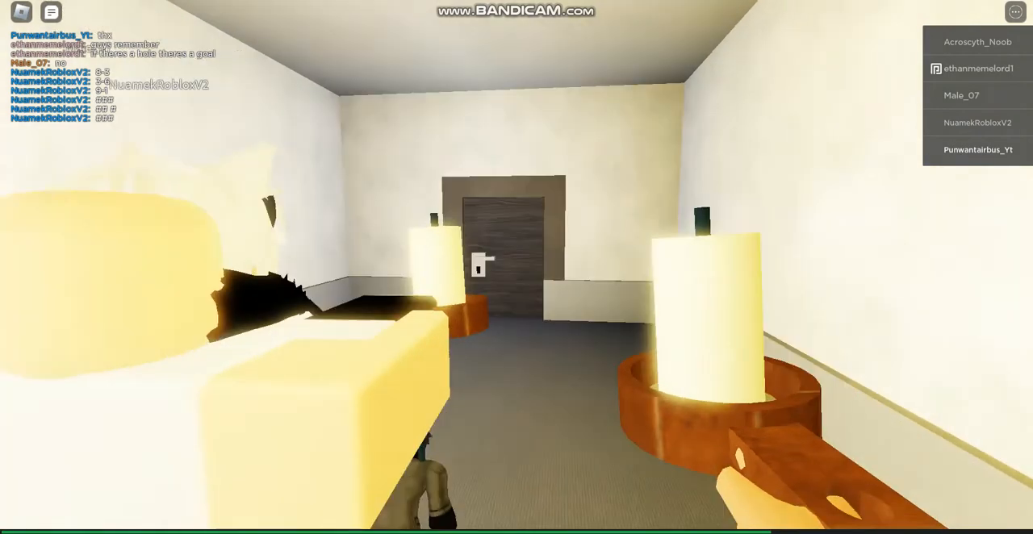
Dismiss the menu and walk down the candlelit hallway to the door.
key("Escape")
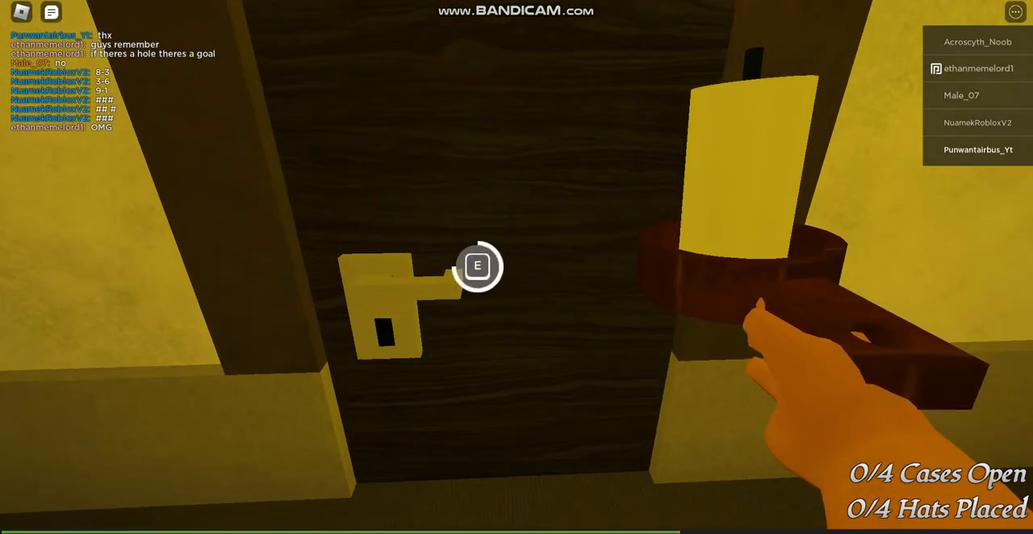
Open the hallway door and the cases until the counter reads 3/4 Cases Open.
key("e")
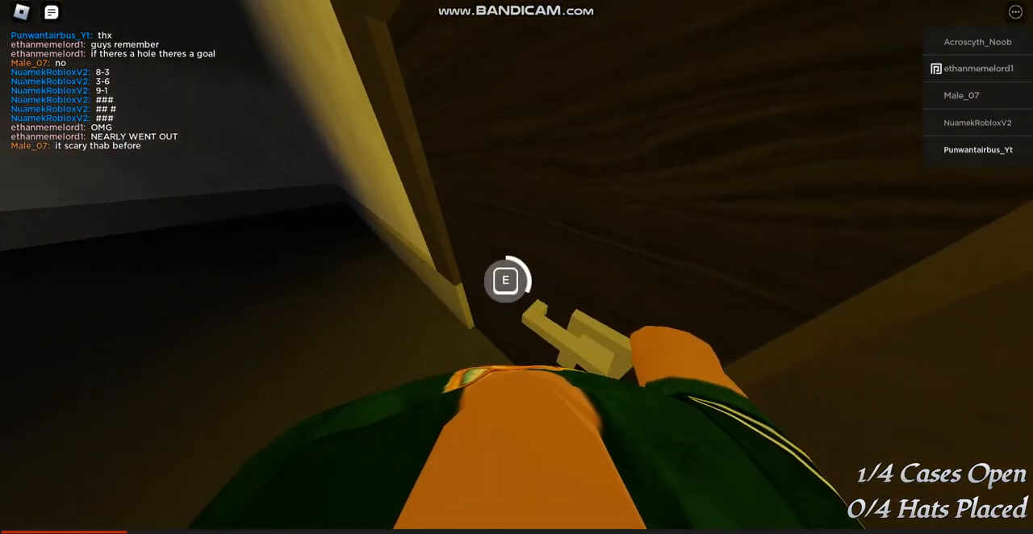
key("e")
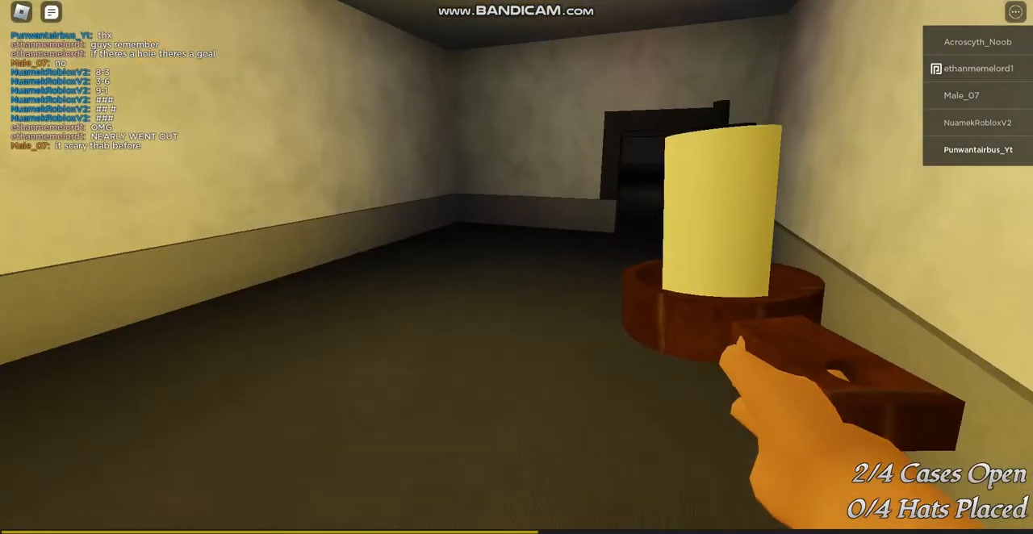
key("Escape")
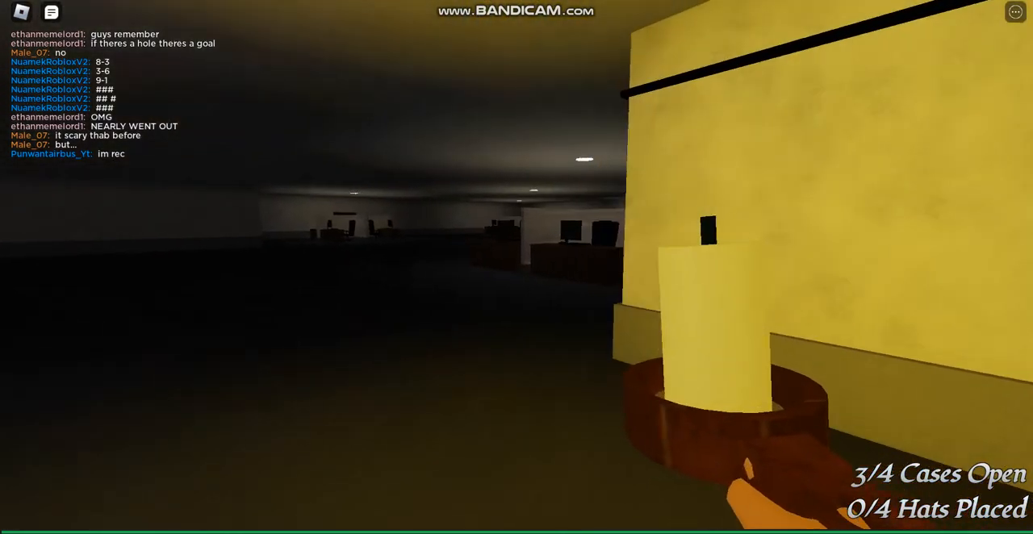
mouse_move(516, 268)
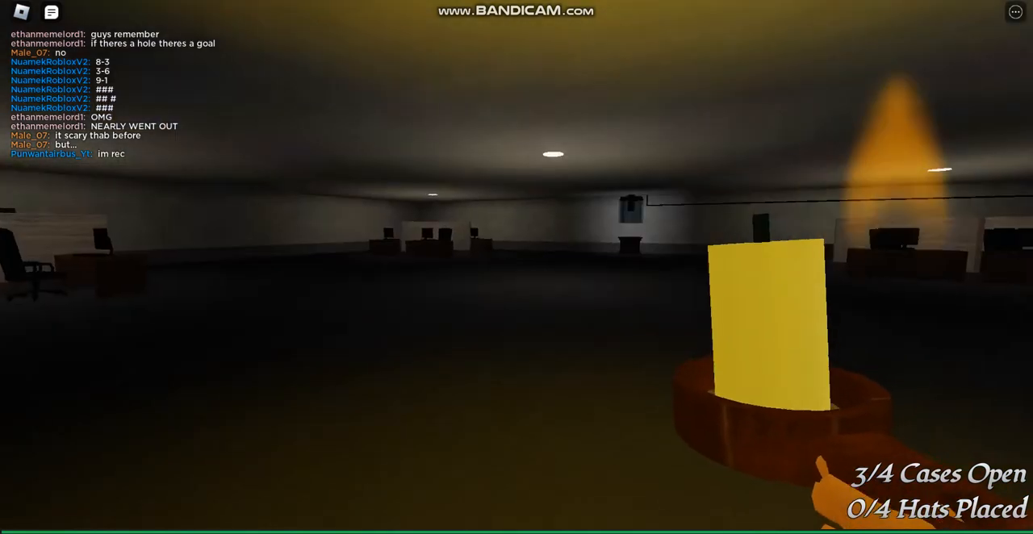
mouse_move(516, 266)
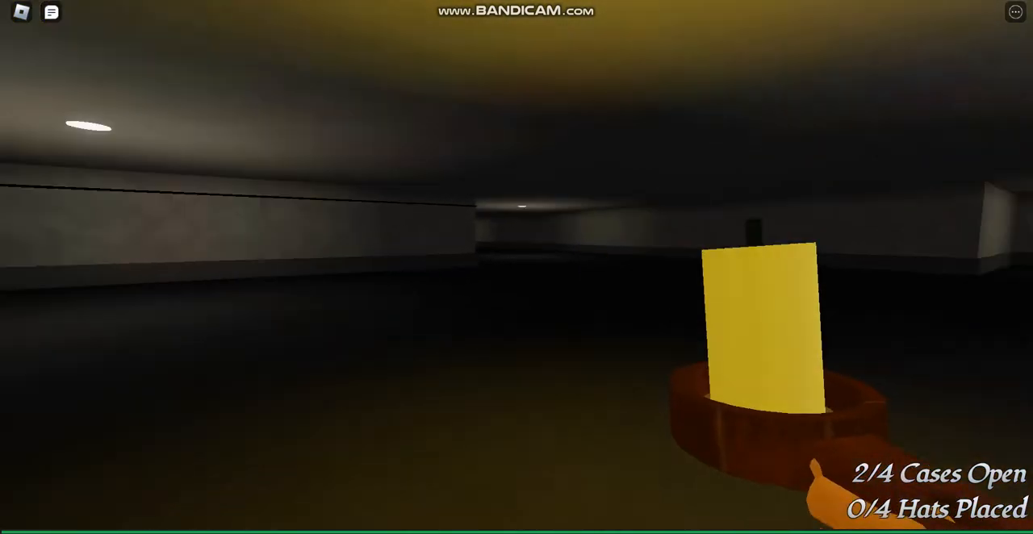
mouse_move(323, 267)
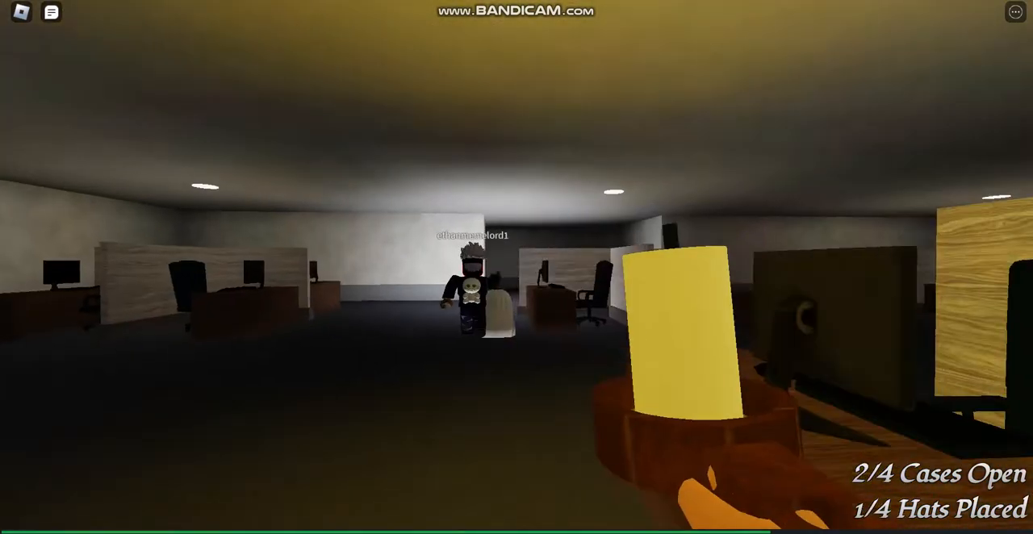
mouse_move(516, 268)
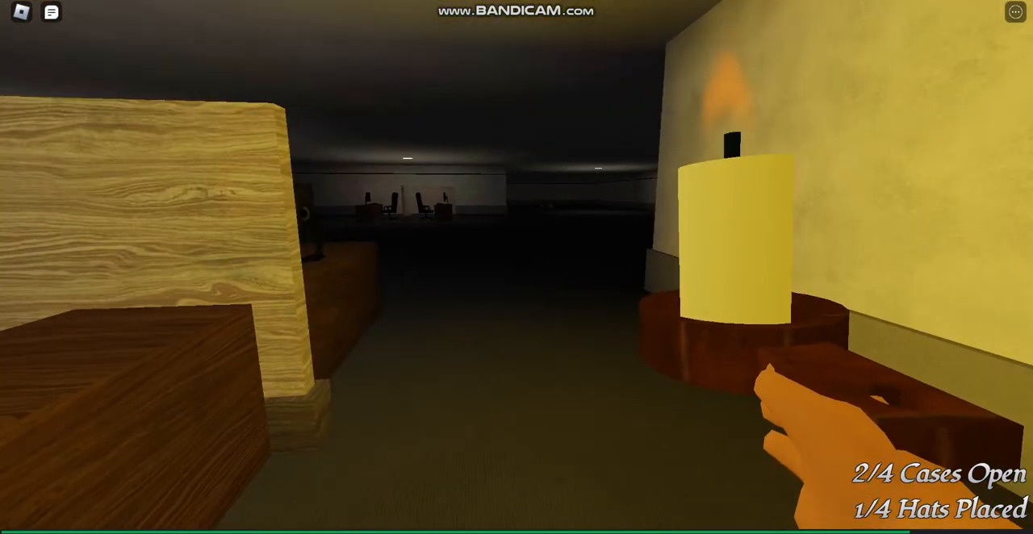
mouse_move(517, 268)
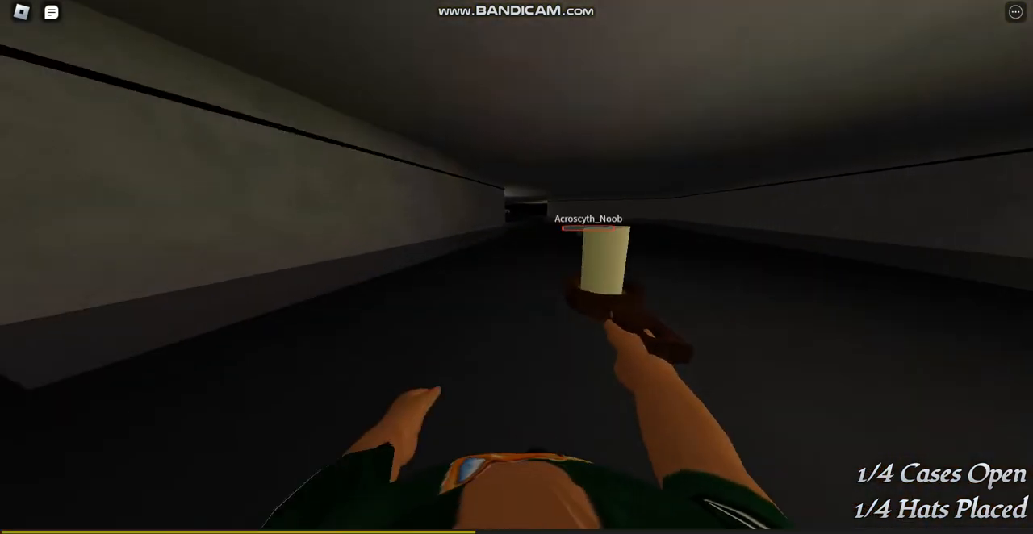
mouse_move(516, 267)
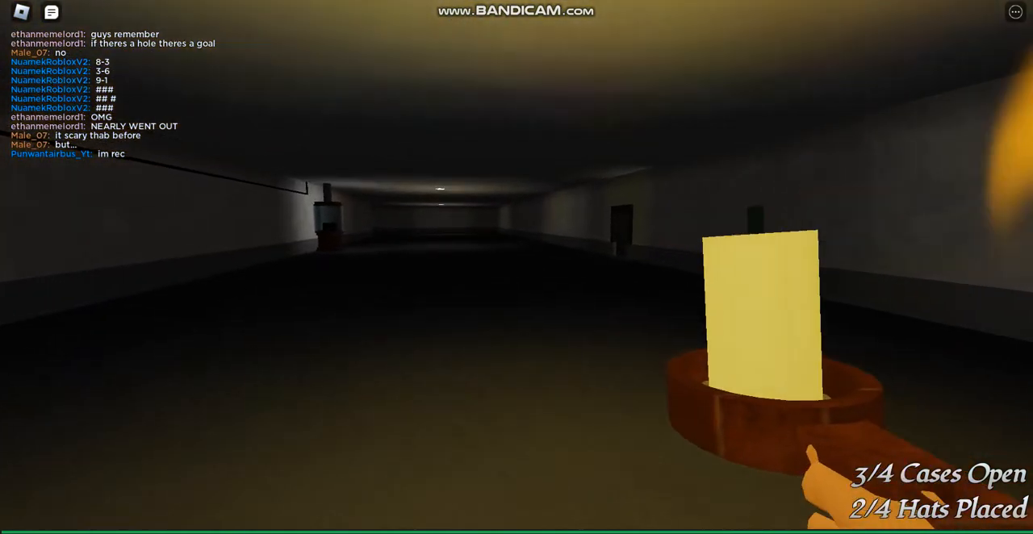
mouse_move(516, 268)
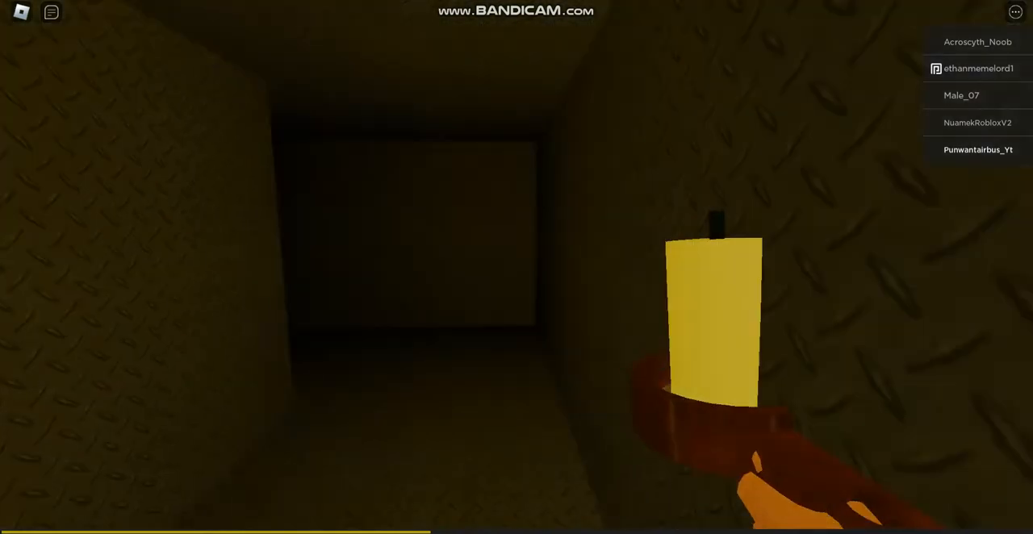
mouse_move(516, 268)
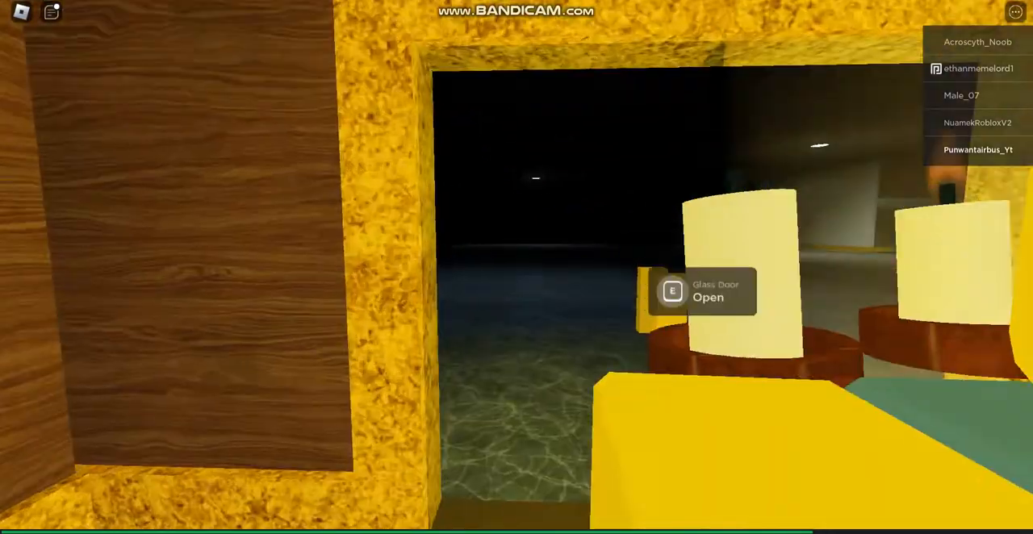
Open the glass door and walk down the dark hallway toward the other player.
key("e")
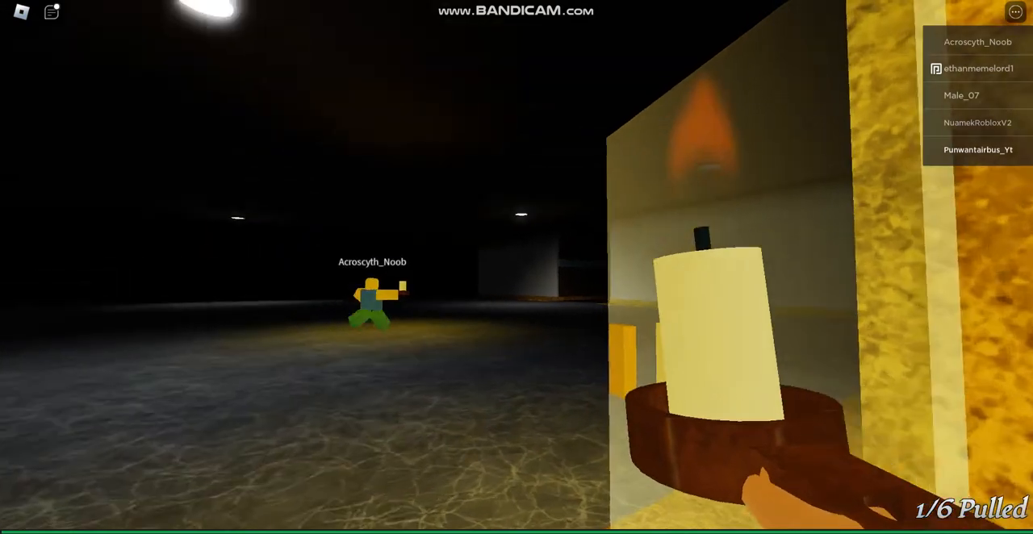
mouse_move(517, 268)
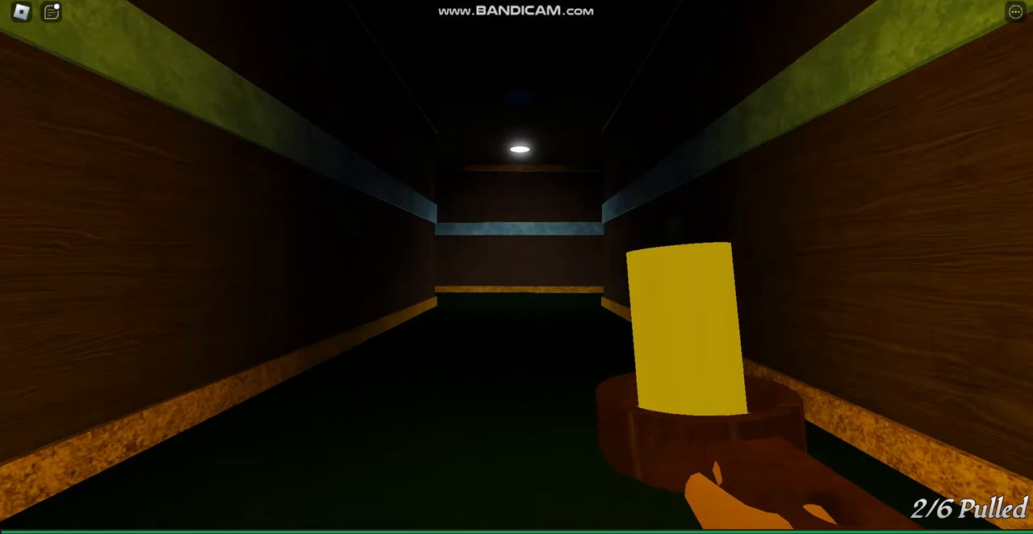
mouse_move(516, 268)
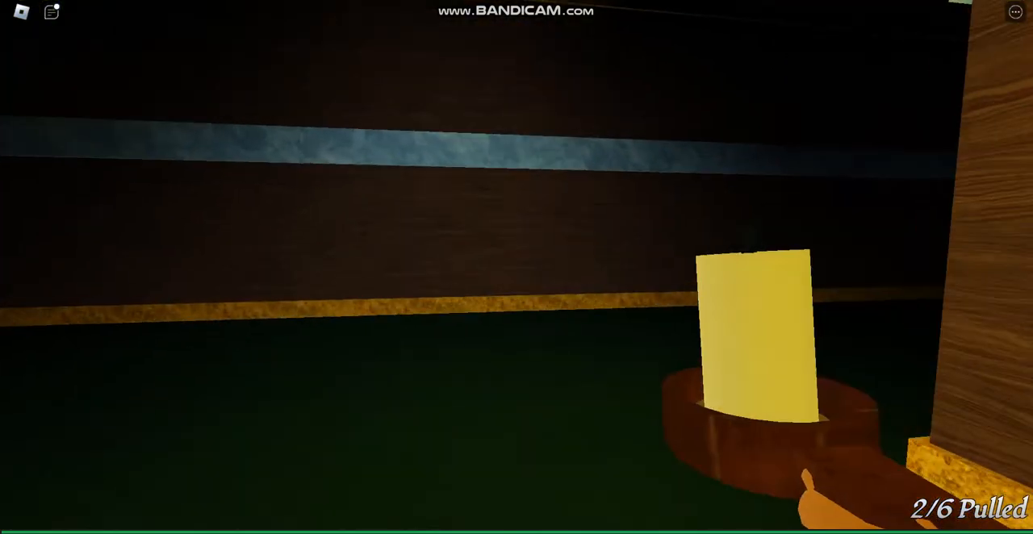
mouse_move(516, 268)
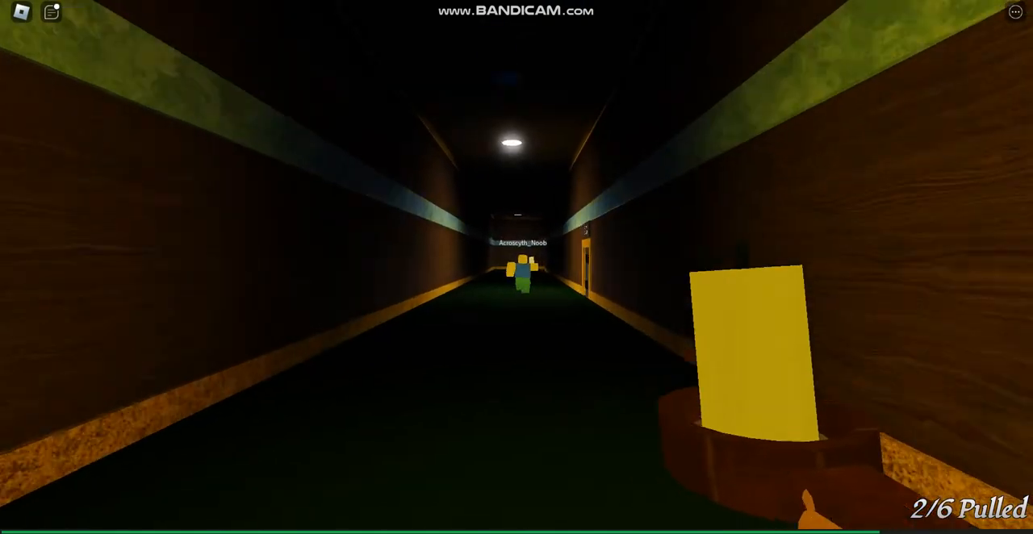
mouse_move(516, 268)
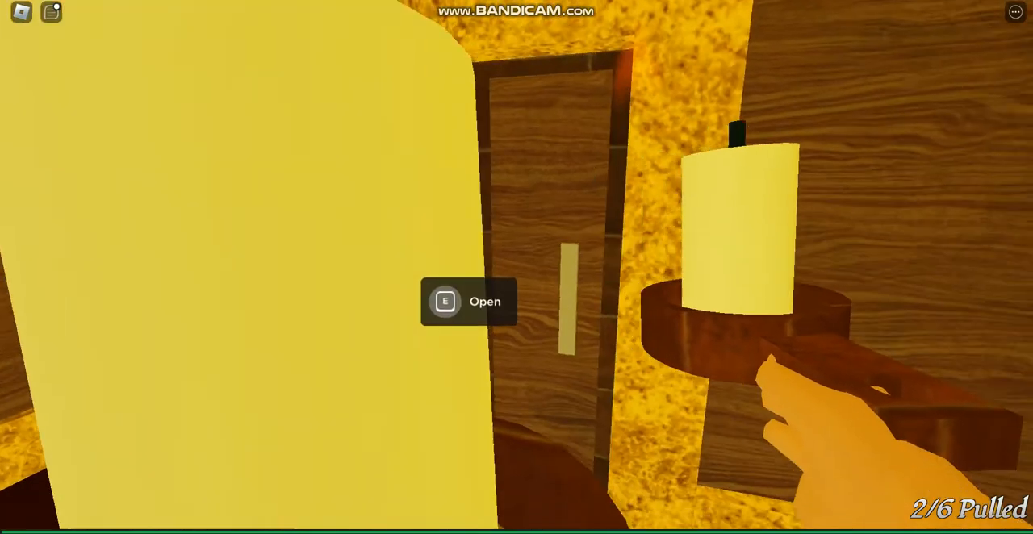
Open the wooden door and the next door to continue into the dark corridors.
key("e")
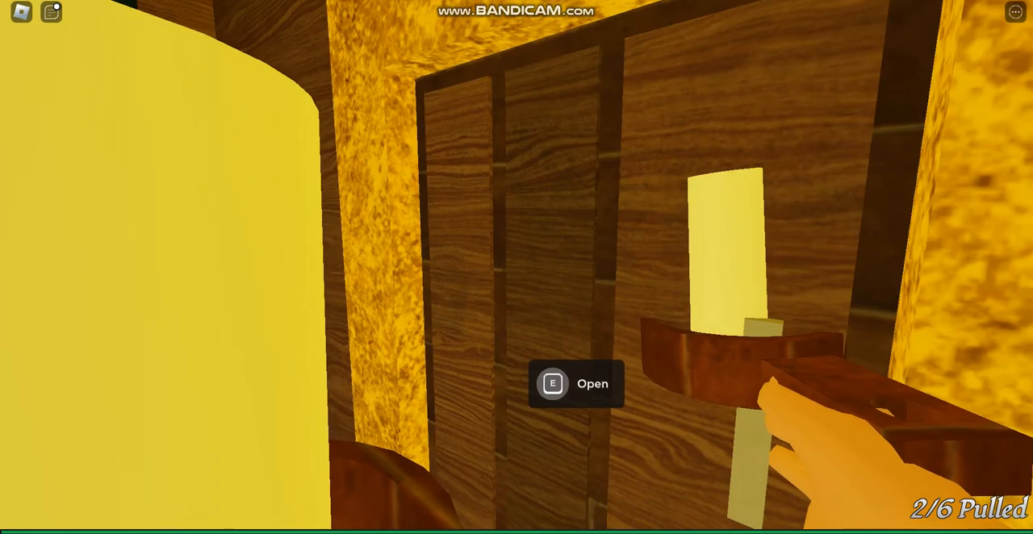
key("e")
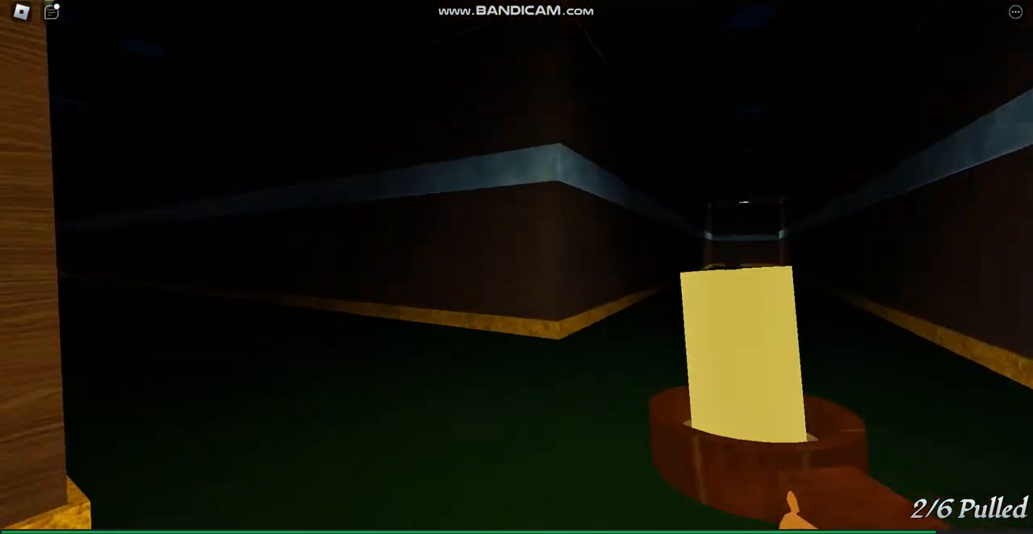
mouse_move(516, 268)
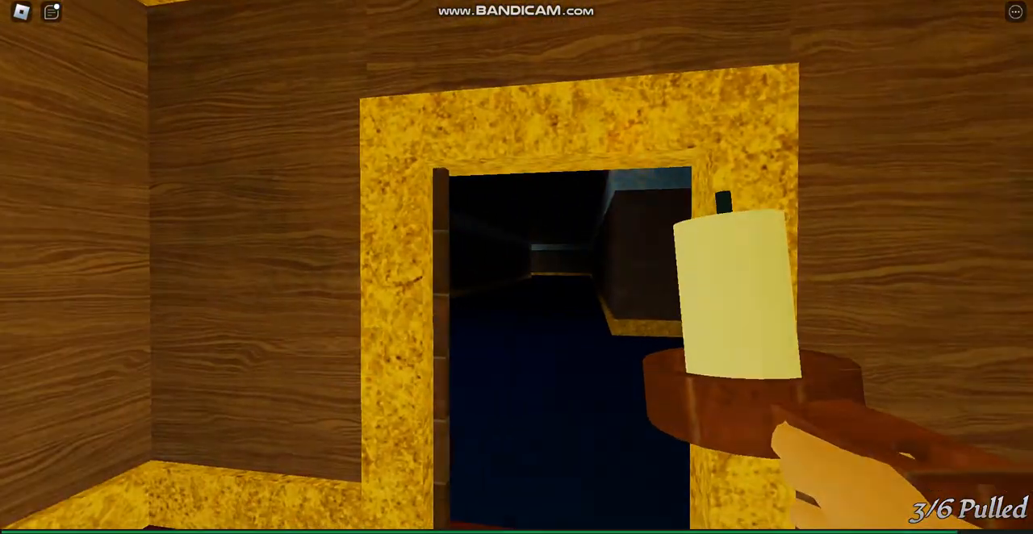
key("Escape")
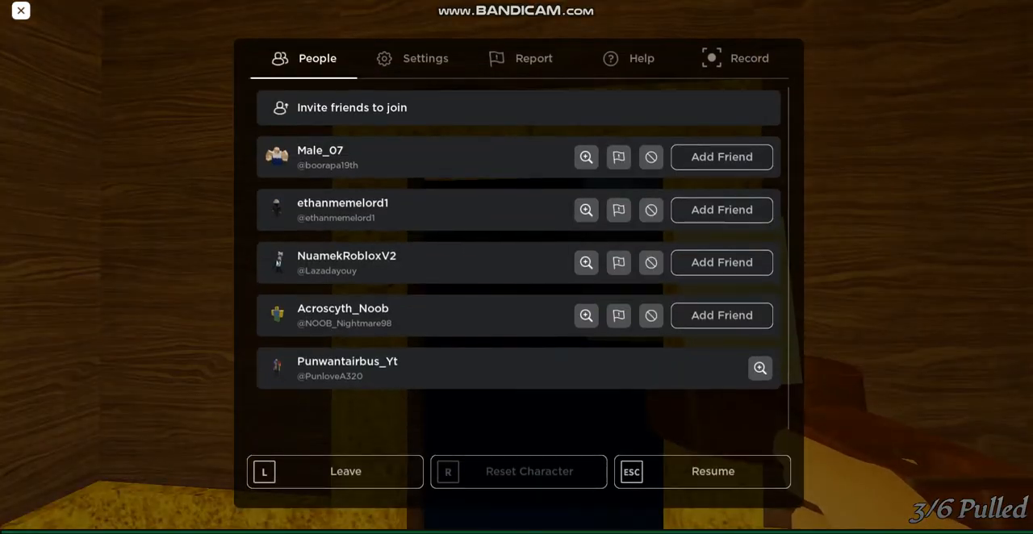
left_click(714, 471)
type("wh")
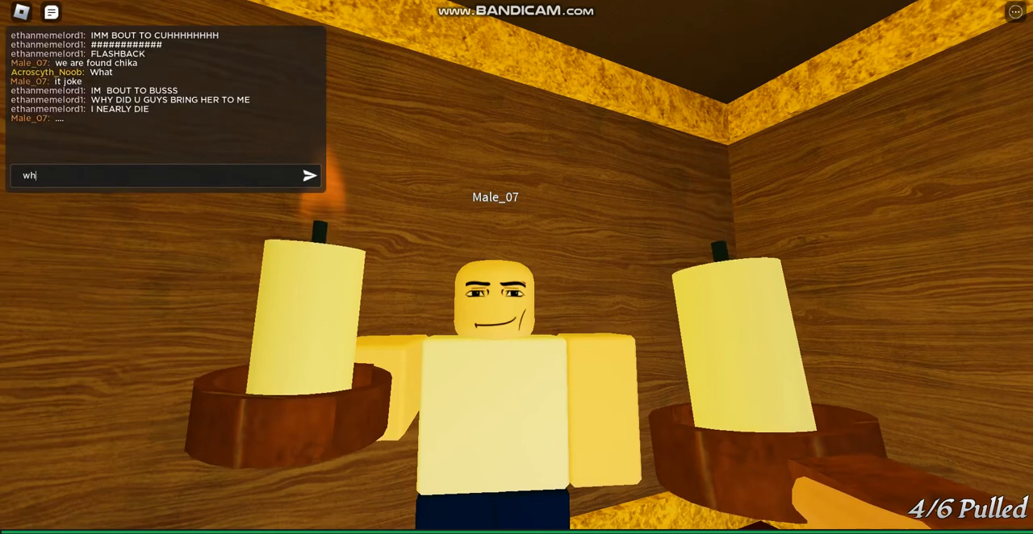
Reply in chat with 'what' and 'i am recording', then close the chat.
key("Return")
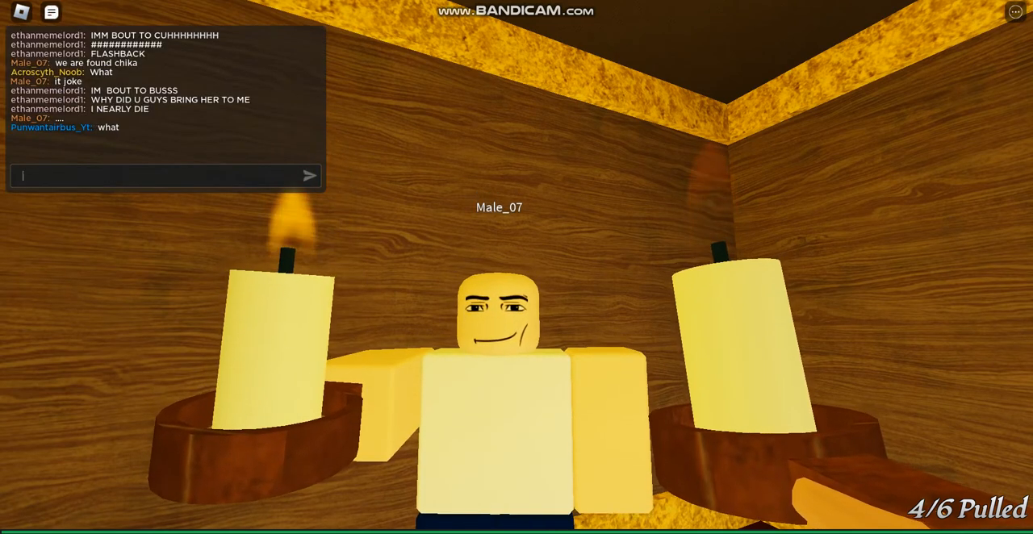
type("i am recor")
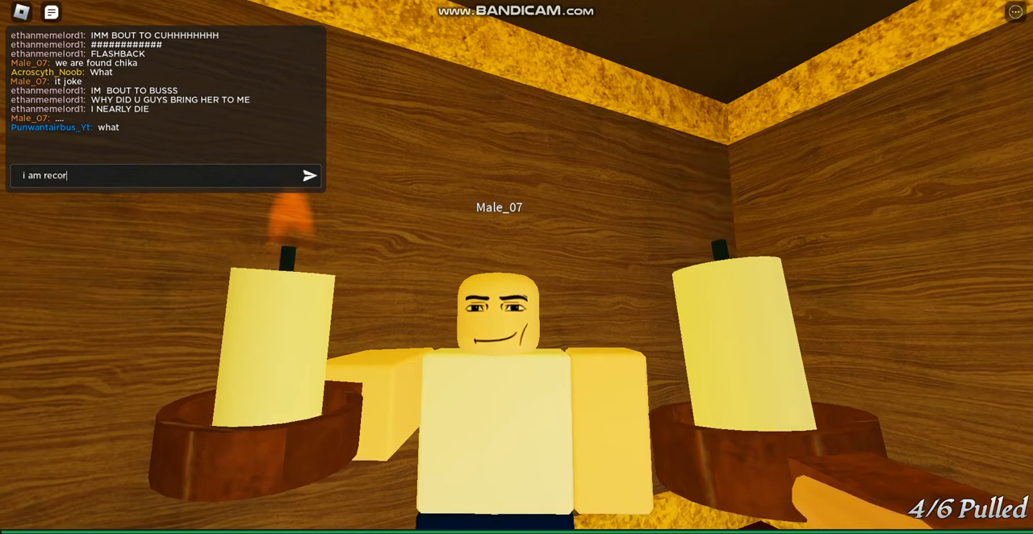
key("Return")
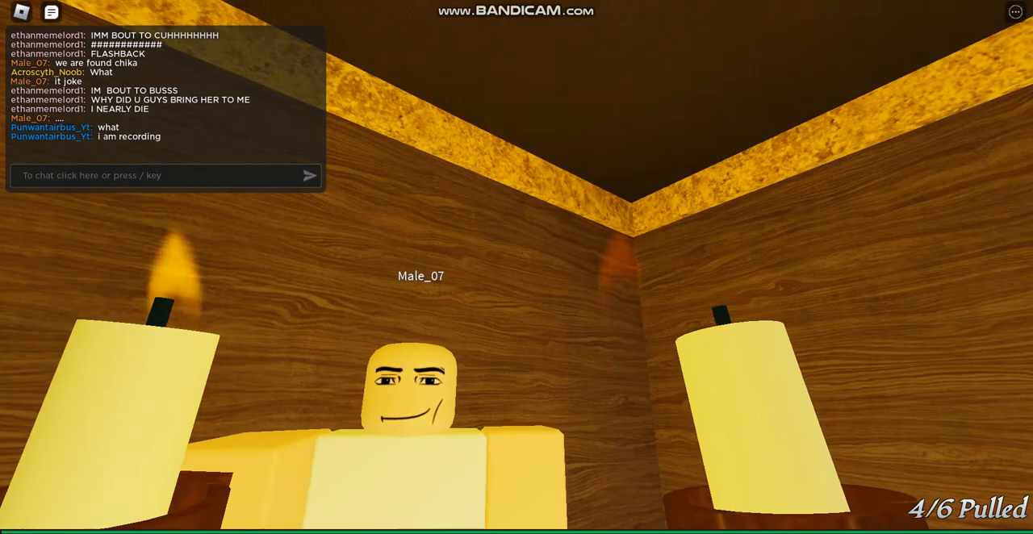
key("Escape")
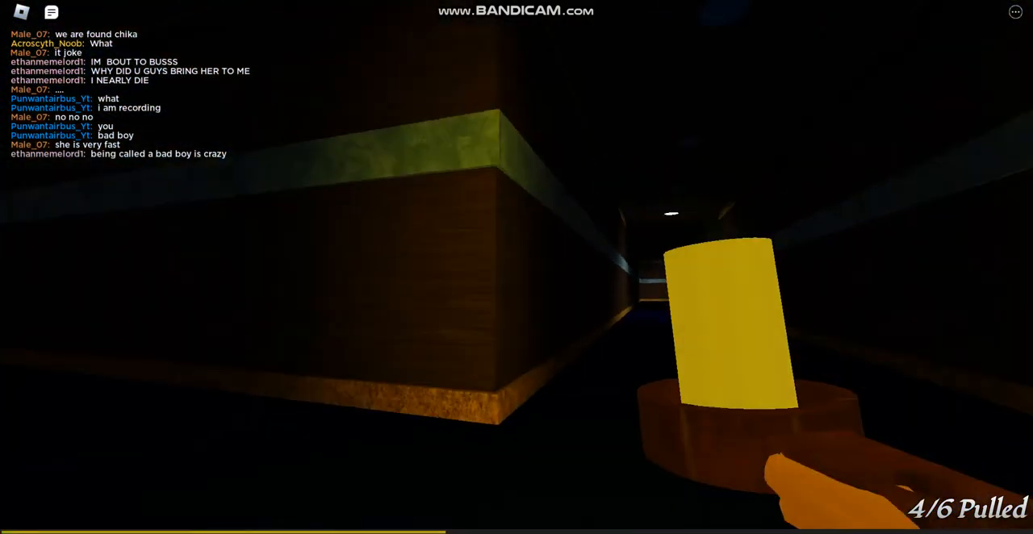
mouse_move(516, 266)
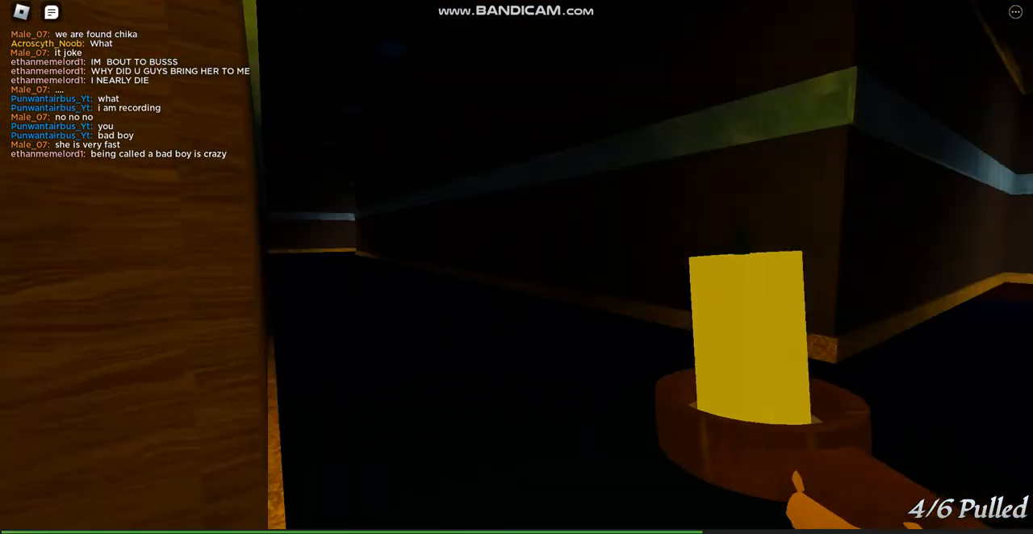